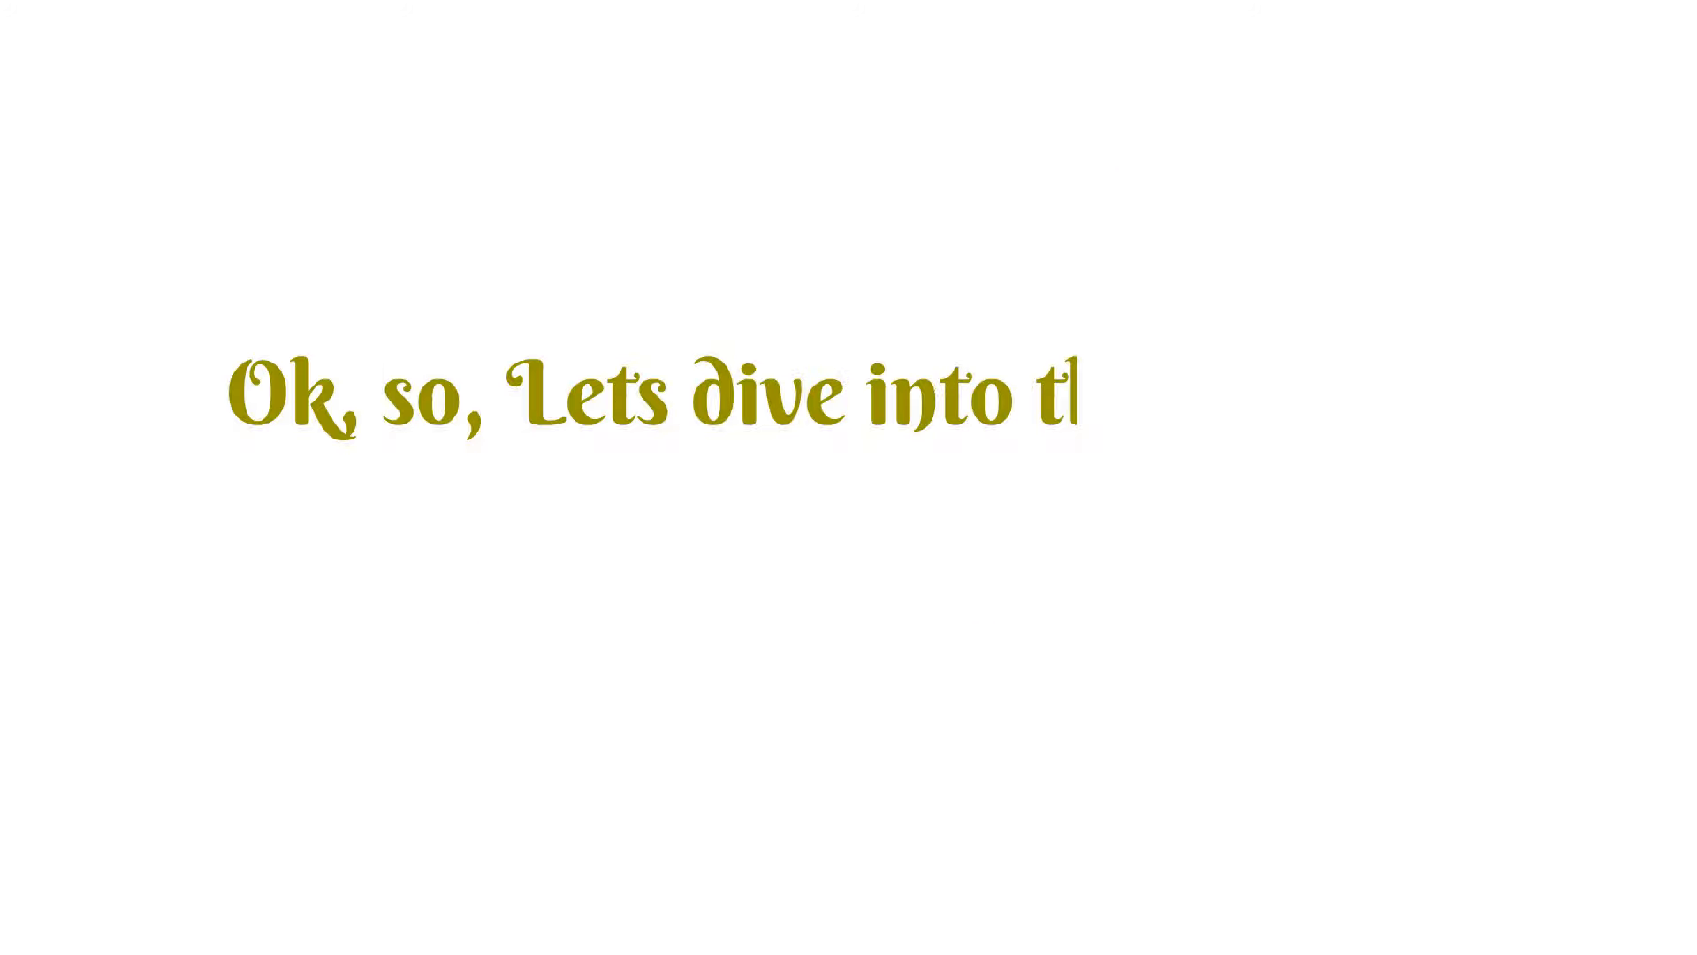
type("he topic....")
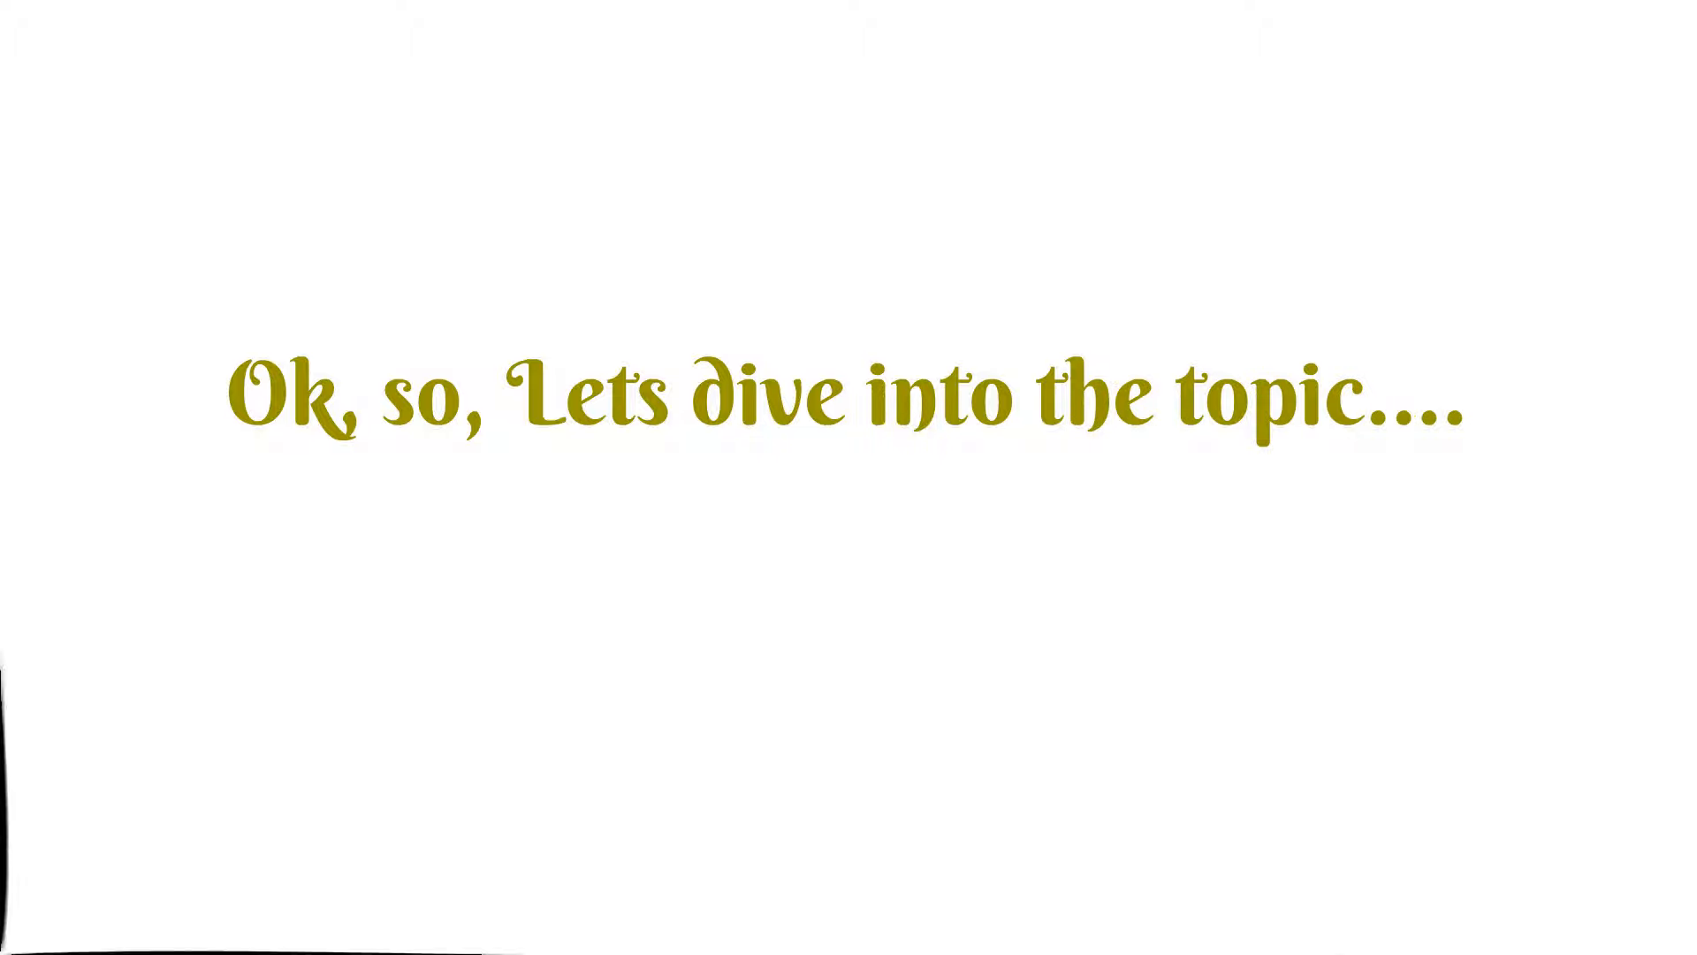